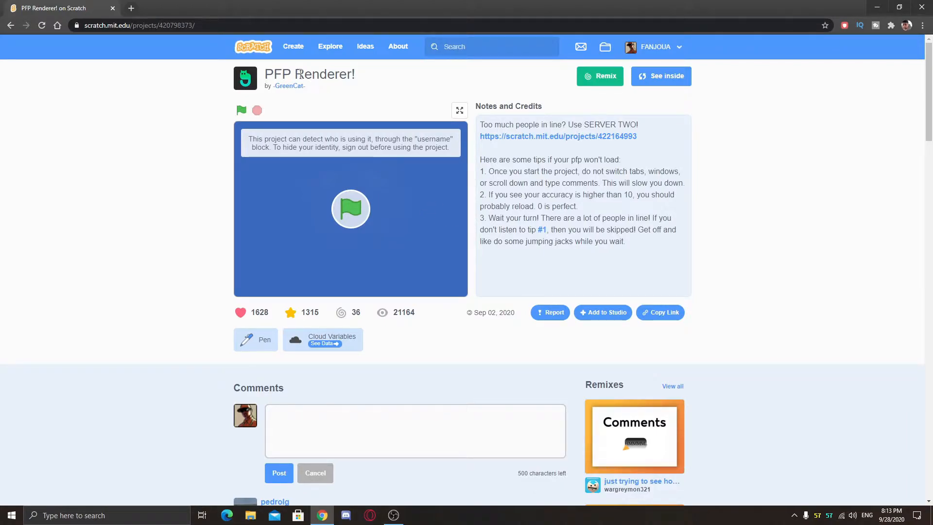
Open turbowarp.org in a new Chrome tab beside the Scratch project page
left_click(241, 110)
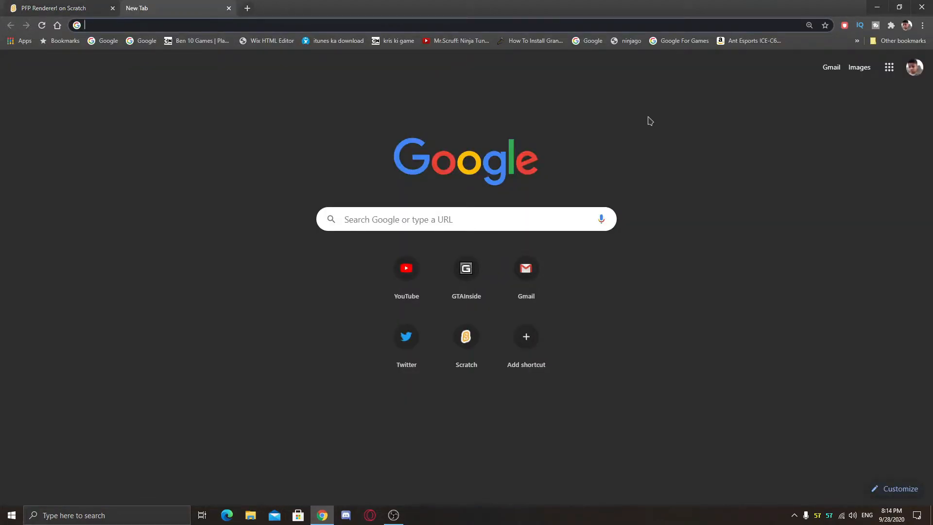
type("turbowar")
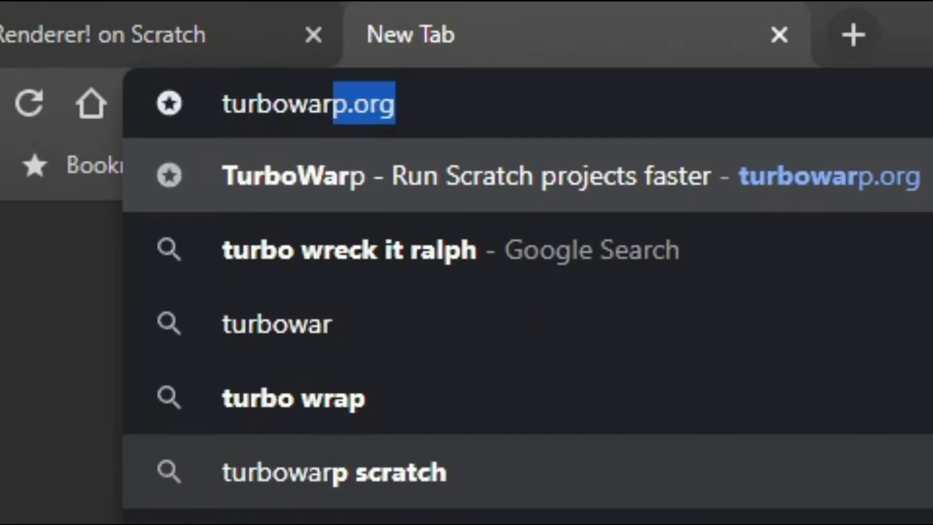
key("End")
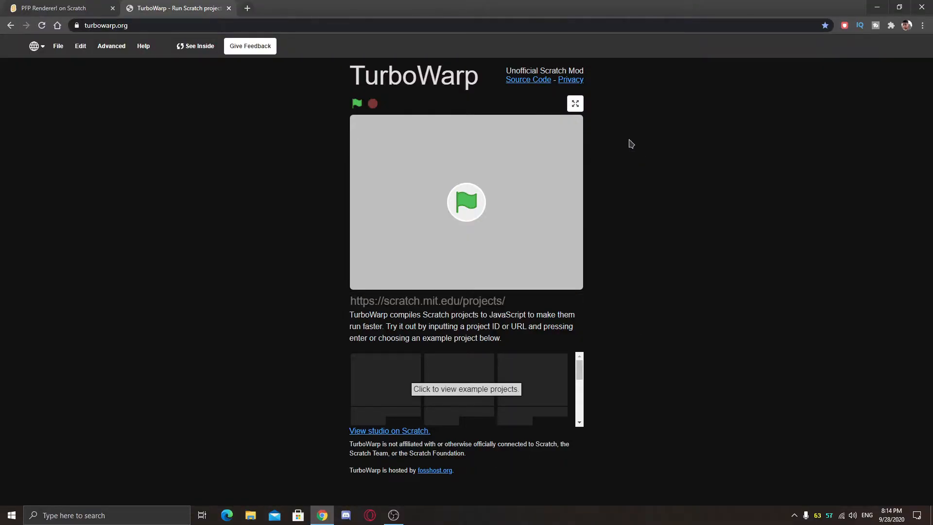
mouse_move(525, 292)
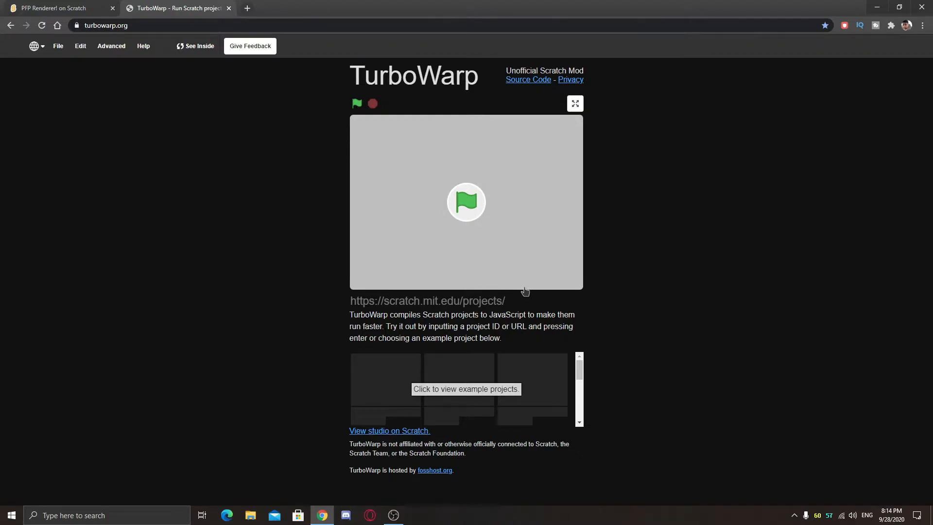
Look through TurboWarp's File menu on the default empty project without choosing anything
left_click(465, 301)
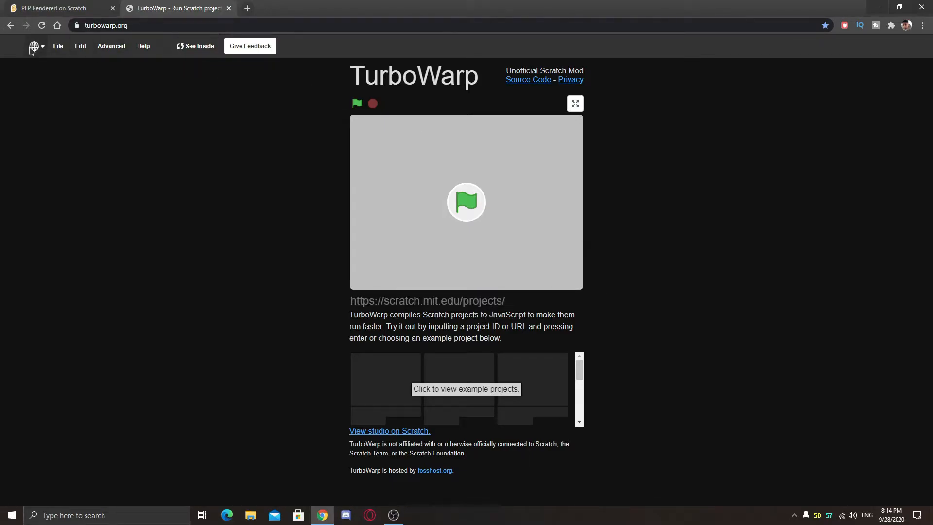
left_click(57, 46)
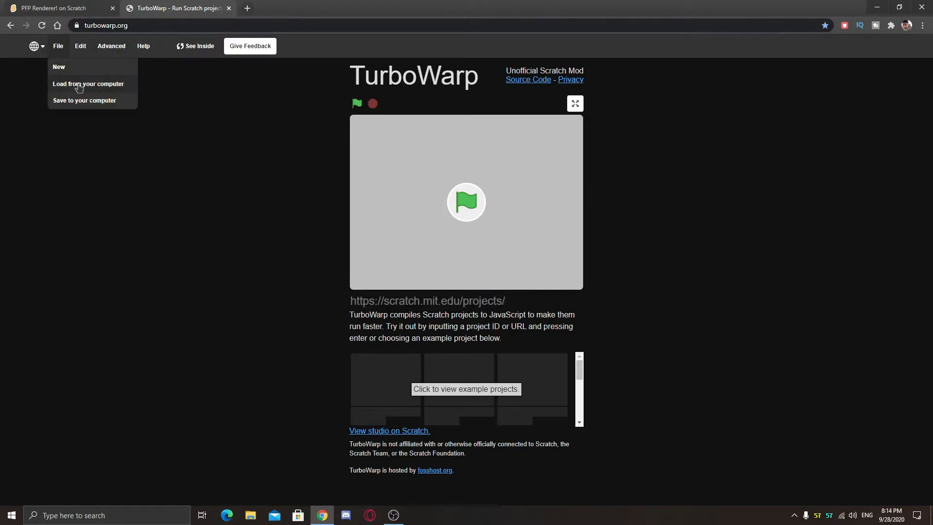
mouse_move(758, 359)
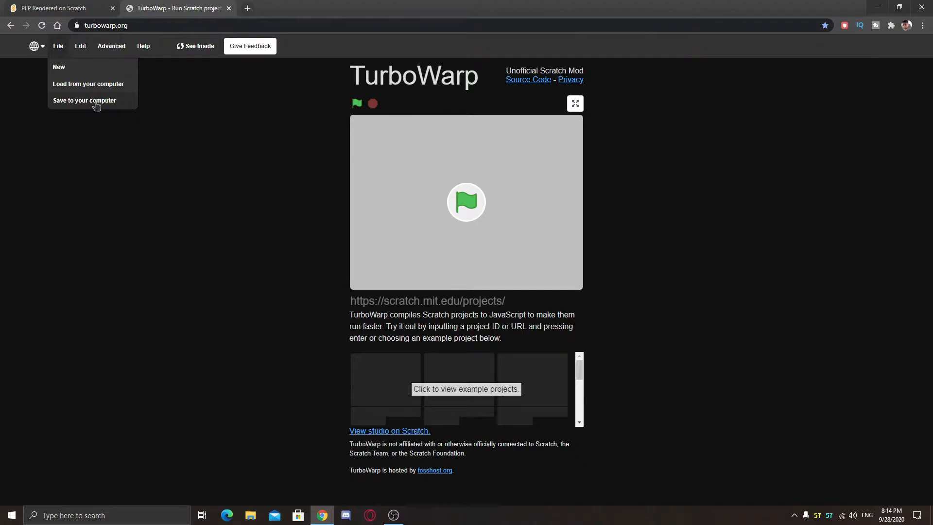
left_click(217, 72)
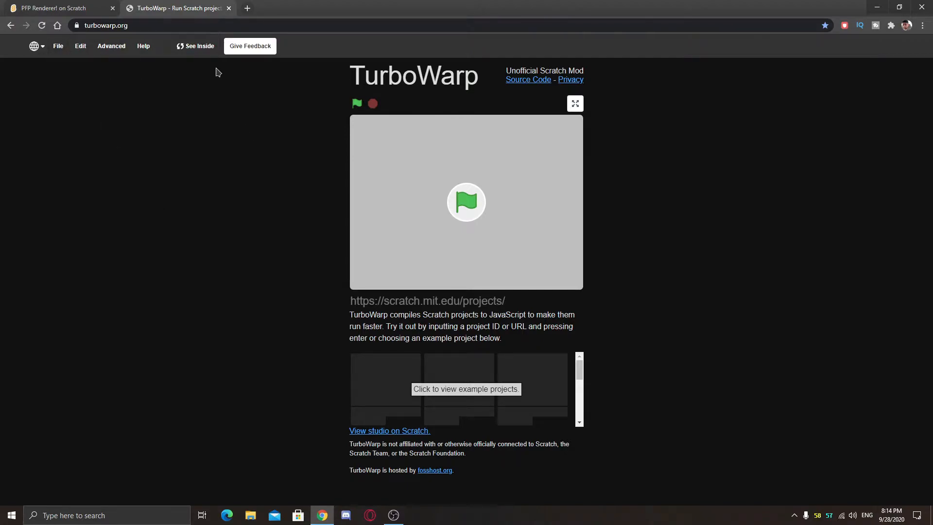
Browse the Advanced and Edit menus and switch on 60 FPS mode
left_click(111, 46)
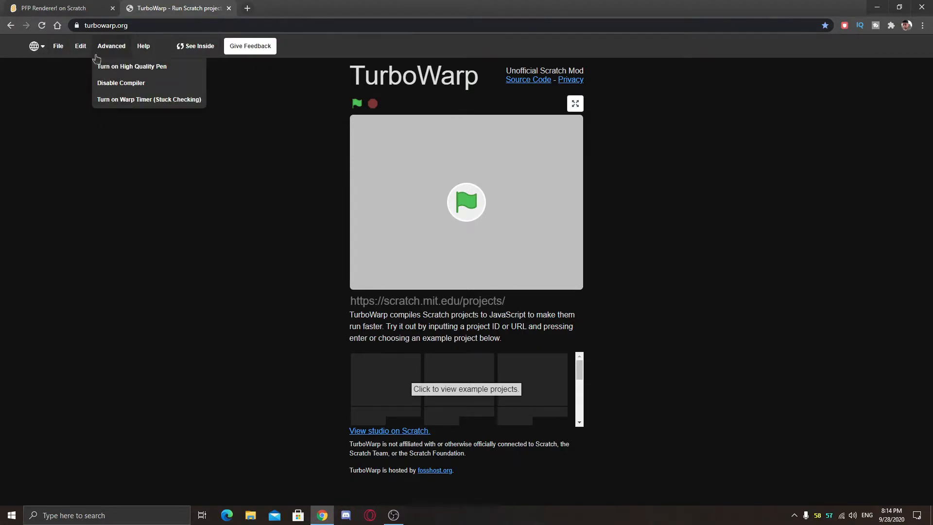
left_click(79, 46)
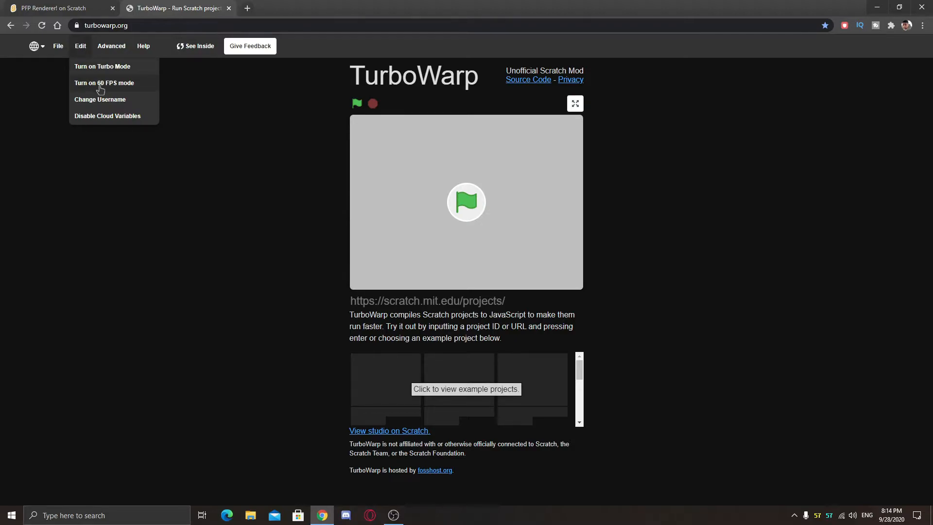
left_click(111, 46)
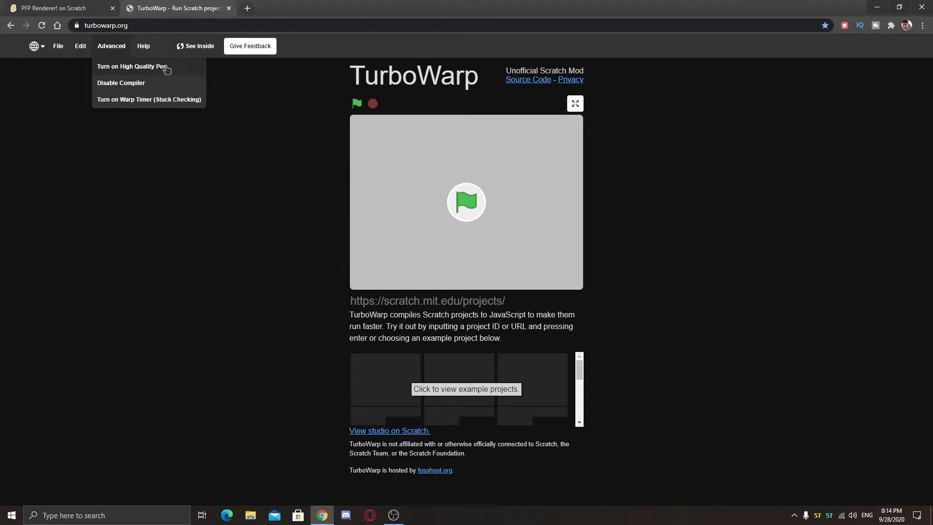
left_click(80, 46)
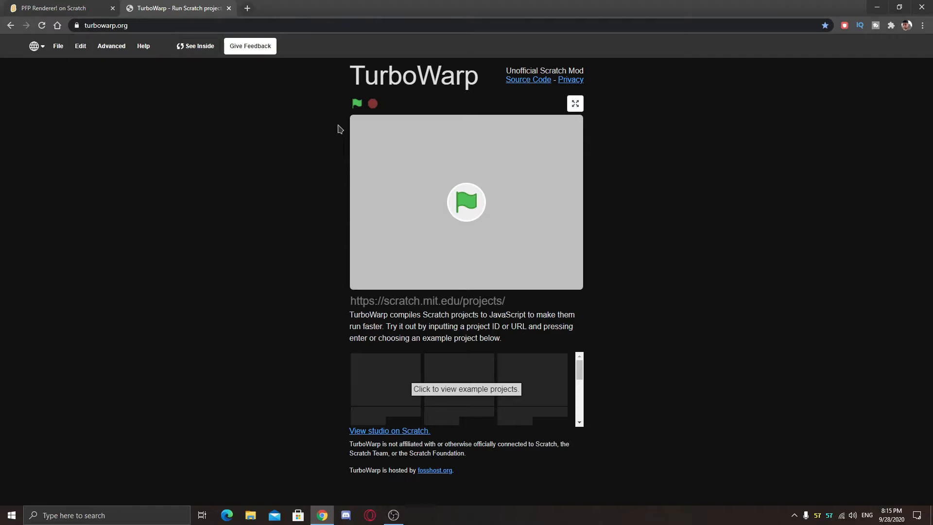
Load the PFP Renderer! project from the Scratch tab into TurboWarp and run it with the green flag
left_click(59, 7)
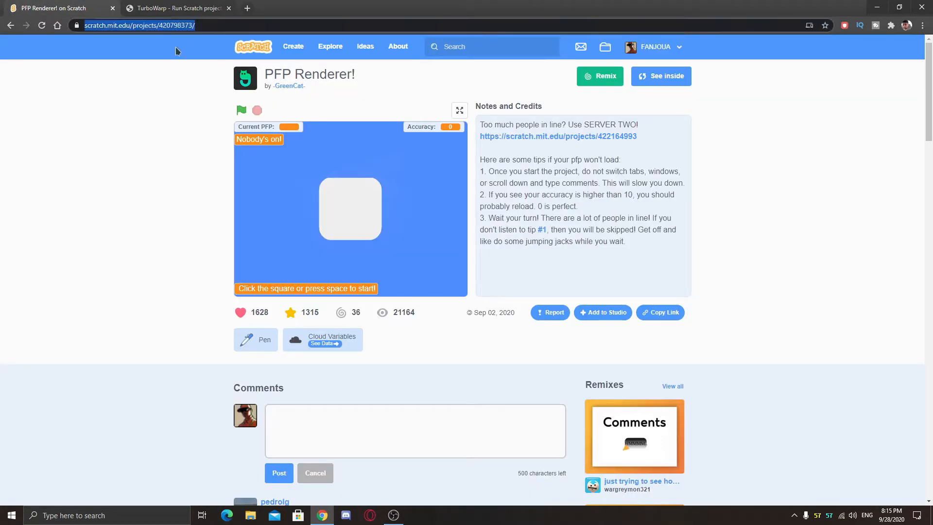
left_click(173, 8)
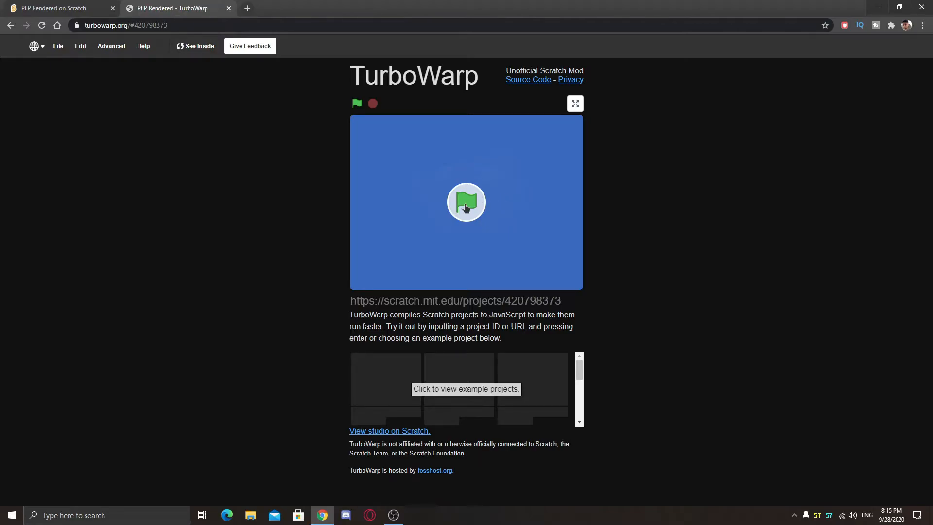
left_click(357, 102)
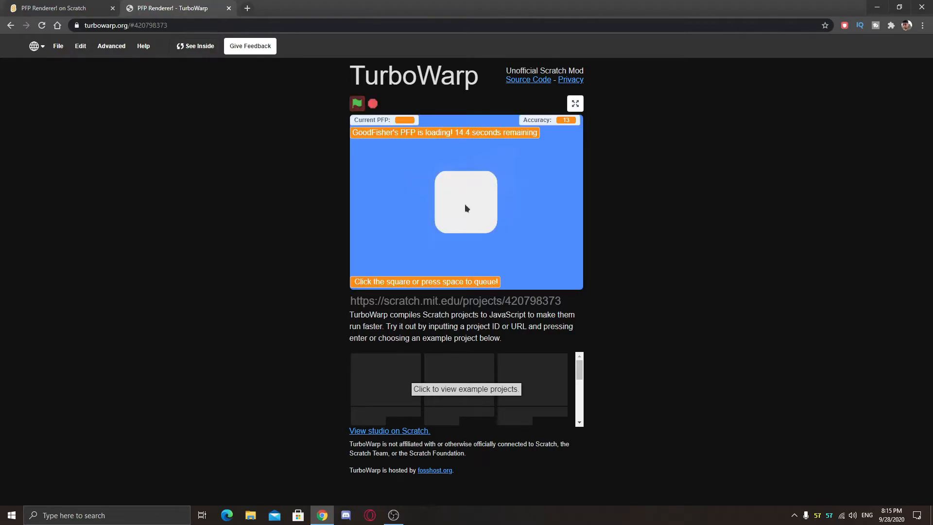
mouse_move(641, 214)
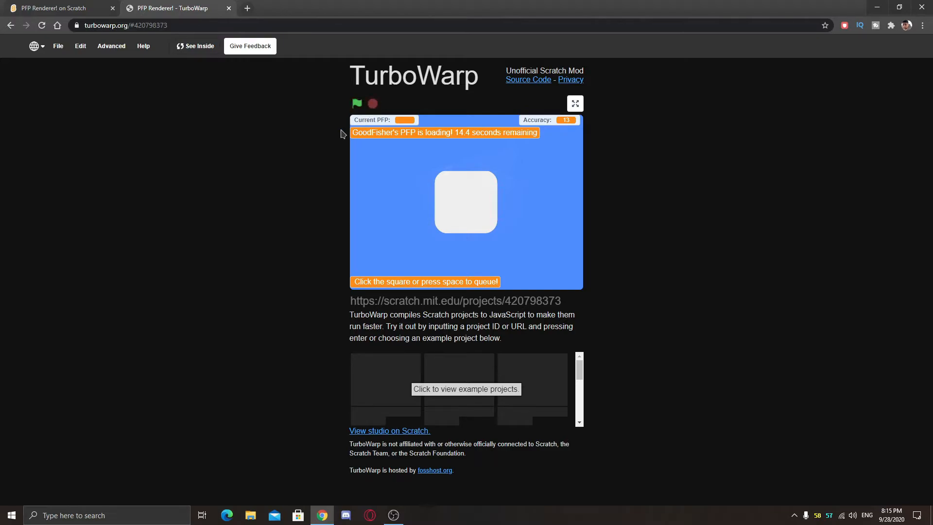
left_click(57, 46)
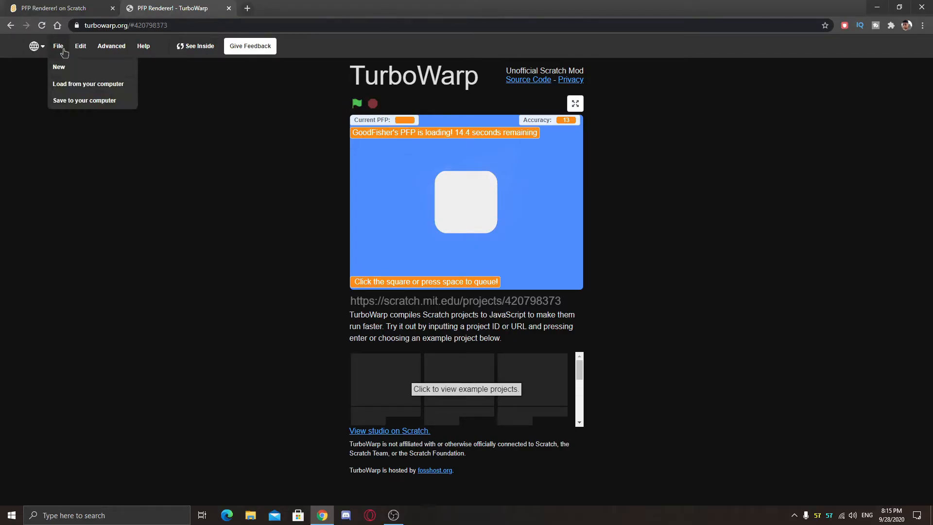
Answer the guide project's ask box with the name 'fdp' and submit it
left_click(58, 66)
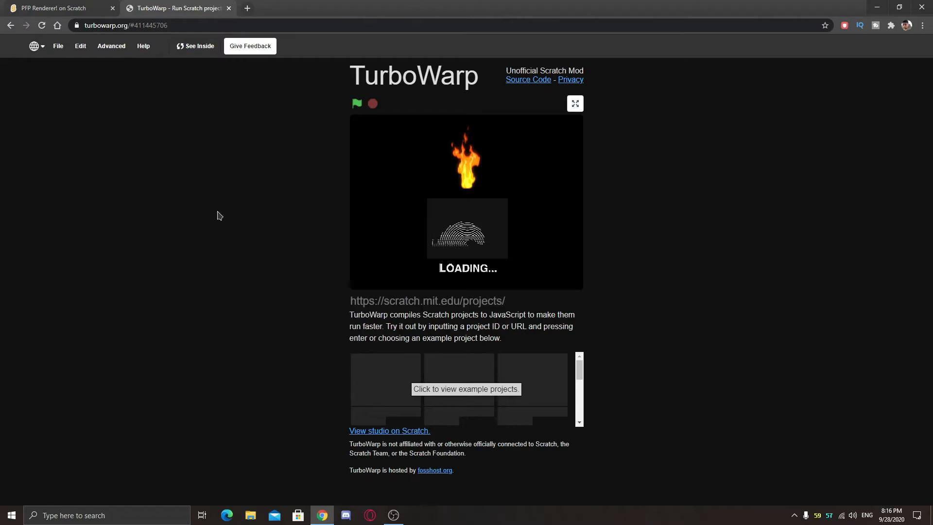
mouse_move(249, 178)
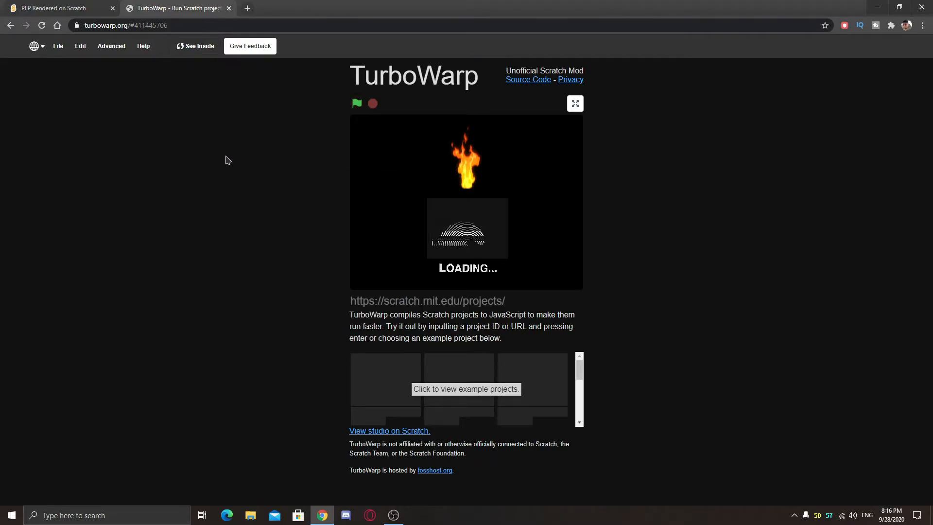
mouse_move(449, 188)
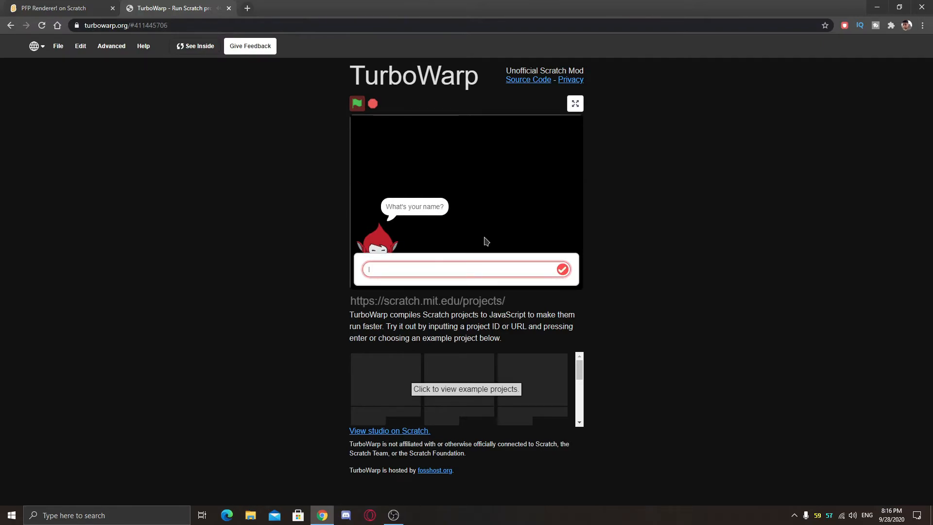
type("fdp")
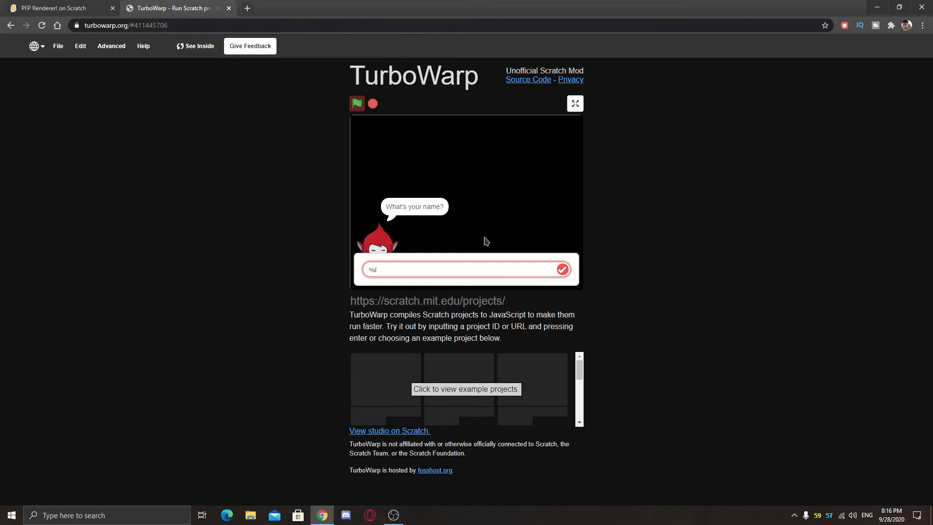
left_click(562, 269)
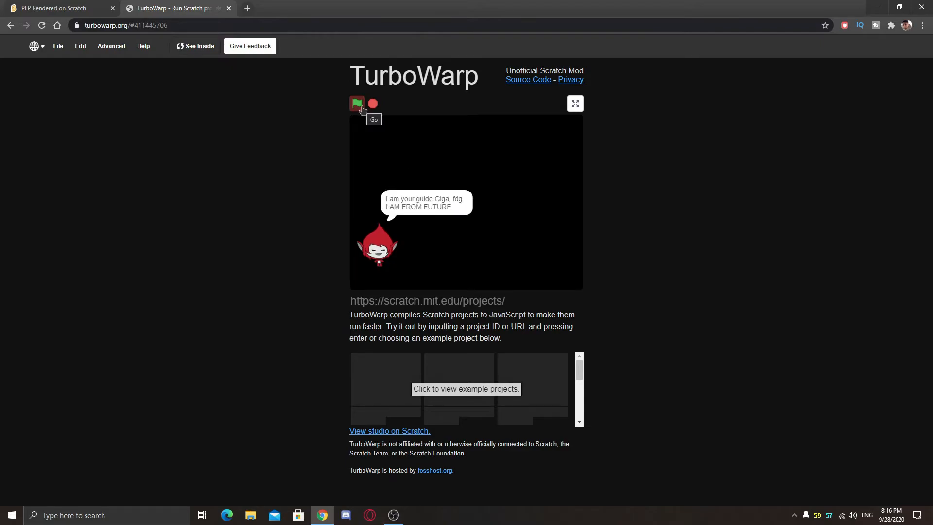
Restart the project with the green flag and switch on 60 FPS mode
left_click(357, 103)
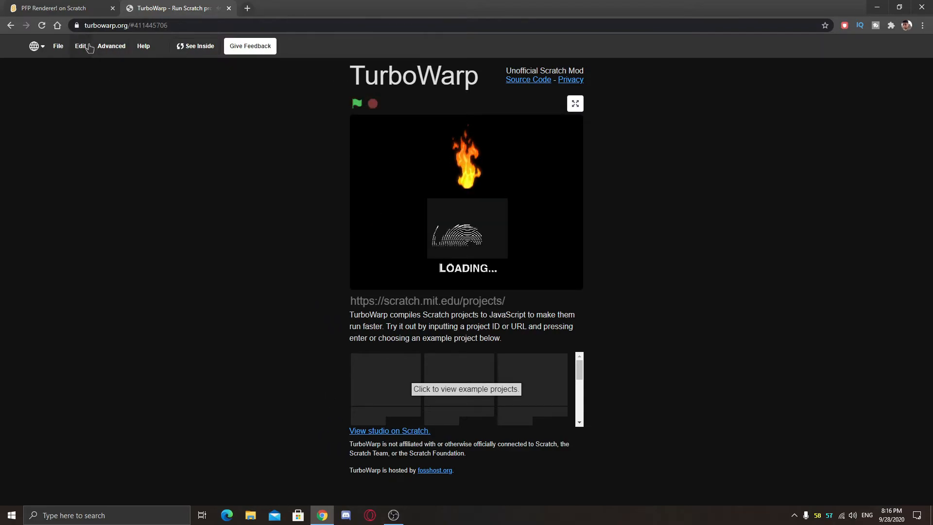
left_click(79, 46)
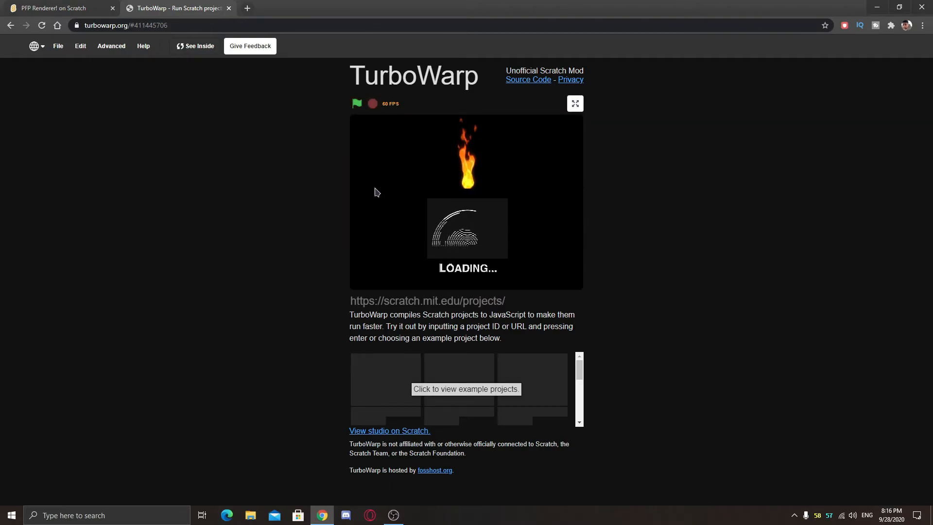
mouse_move(224, 175)
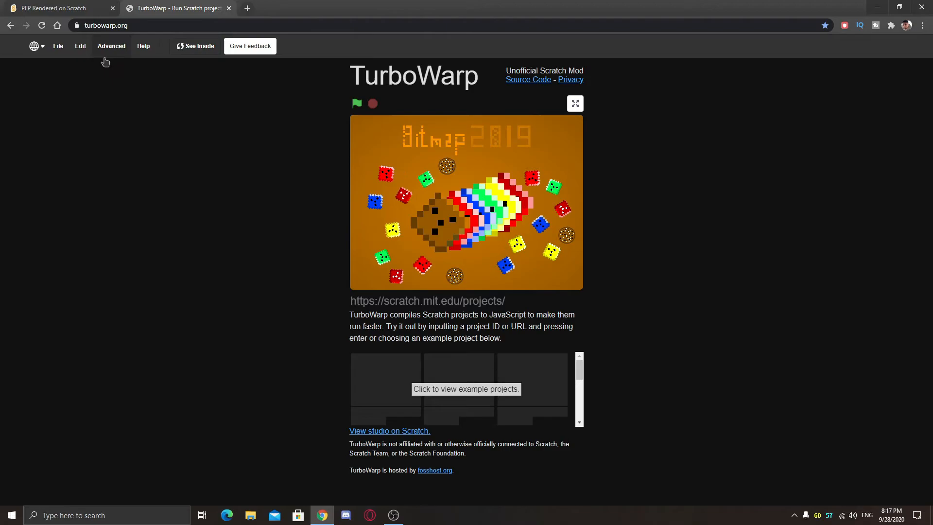
Run Bitmap2019 with 60 FPS mode on and press Play on its title screen
left_click(79, 45)
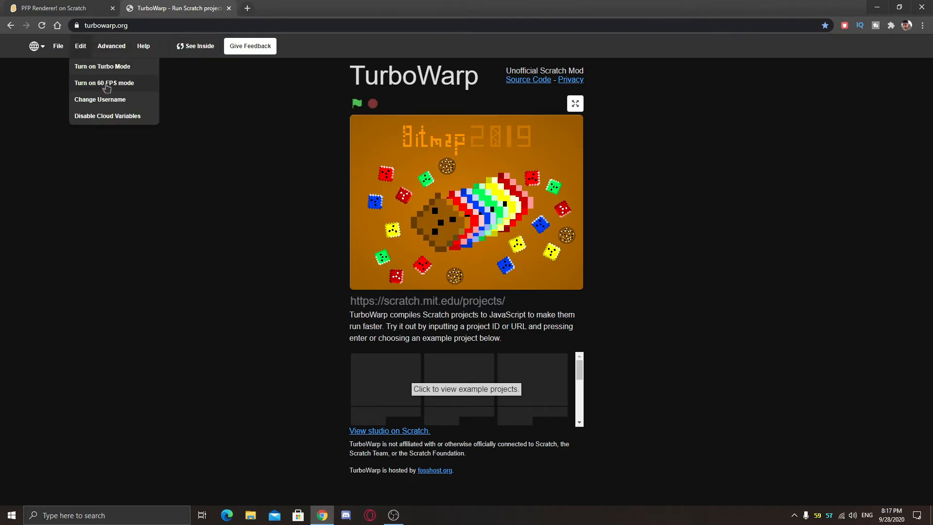
left_click(110, 45)
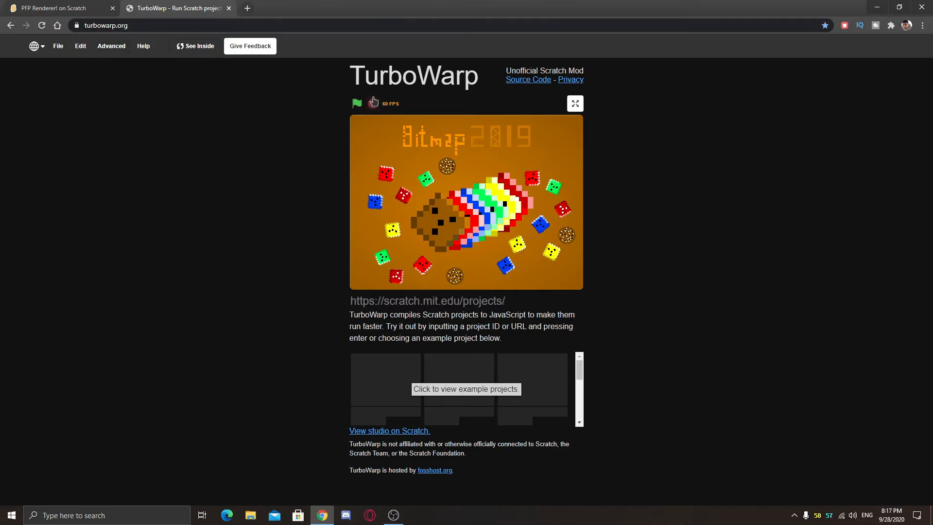
left_click(357, 103)
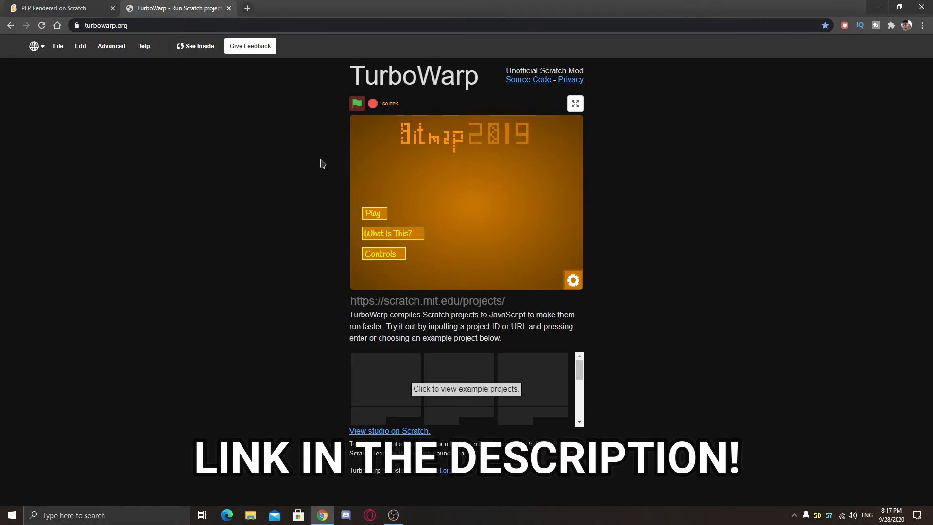
left_click(374, 213)
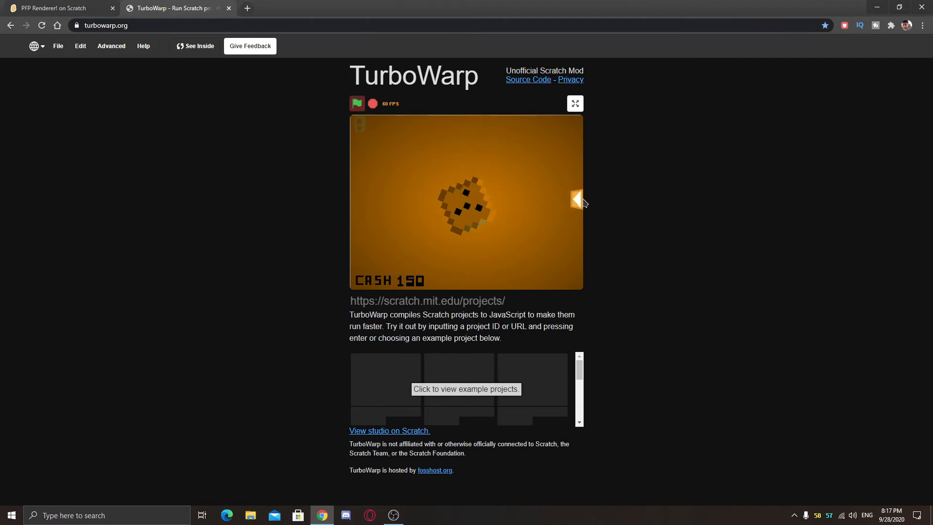
Open the game's settings, click the cookie to earn cash up to 630, then stop the project
left_click(574, 201)
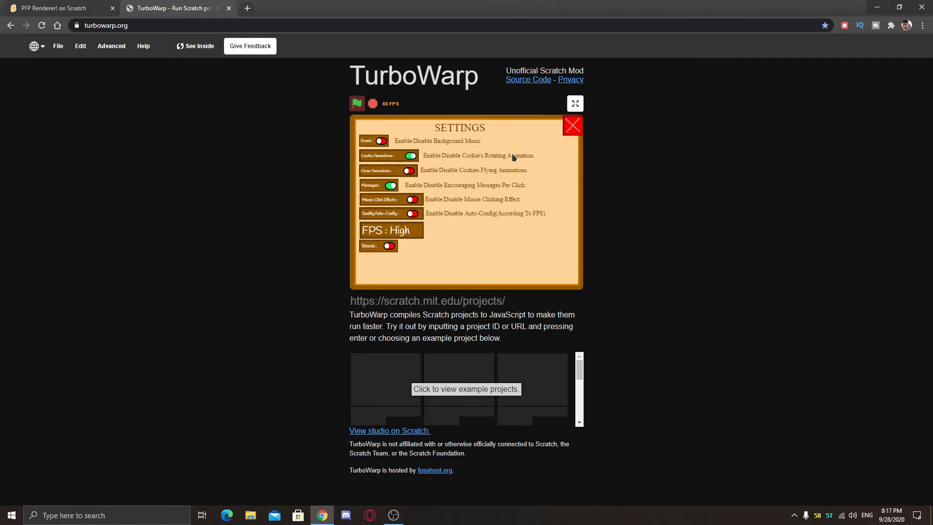
left_click(570, 126)
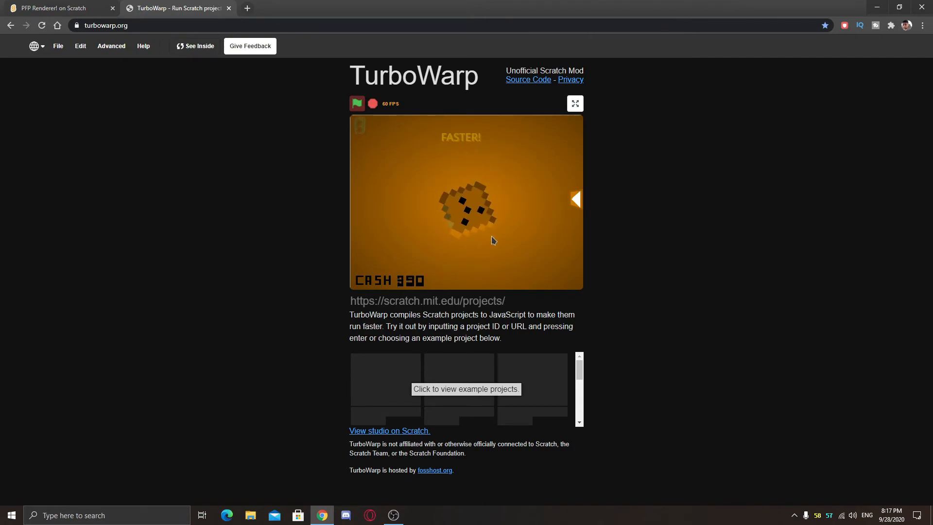
left_click(79, 46)
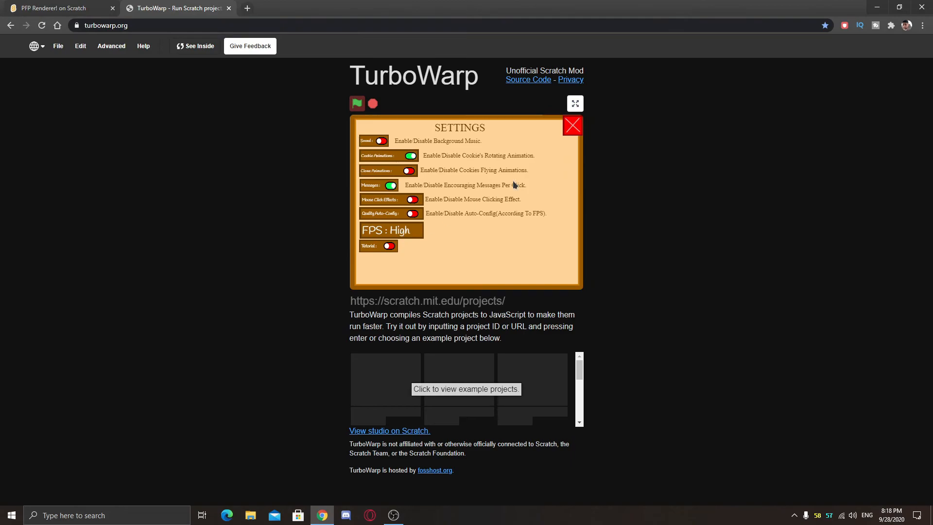
left_click(571, 126)
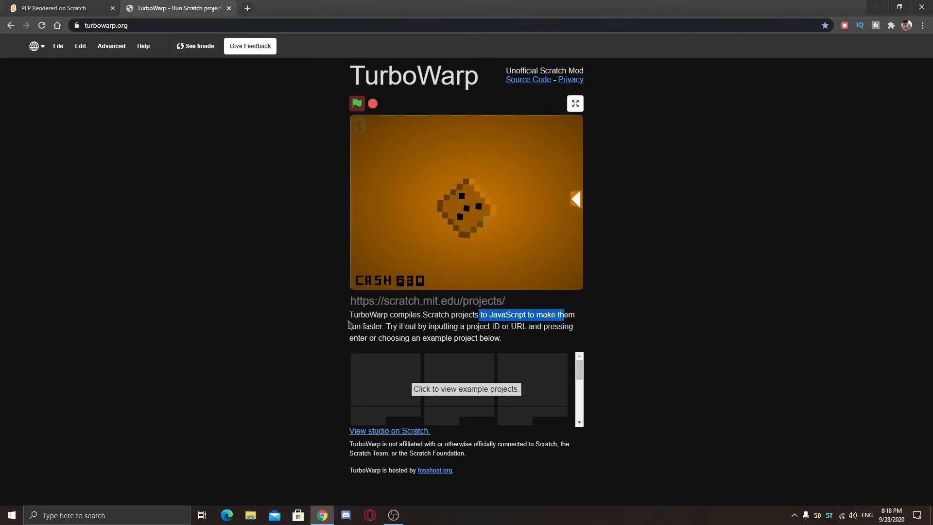
left_click(356, 103)
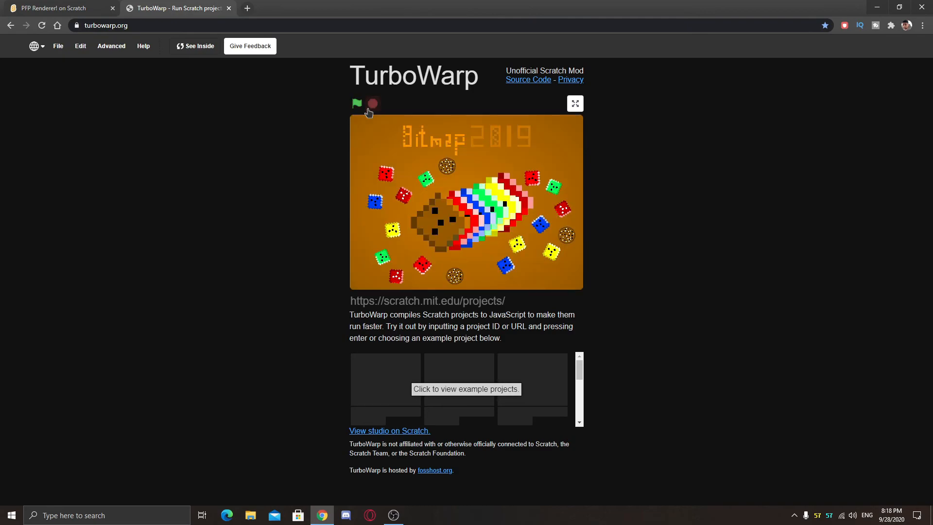
mouse_move(228, 210)
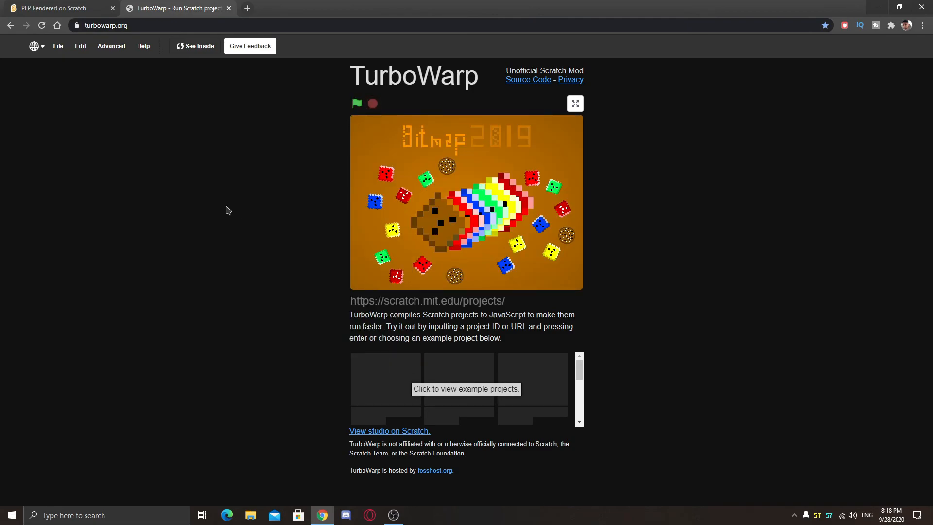